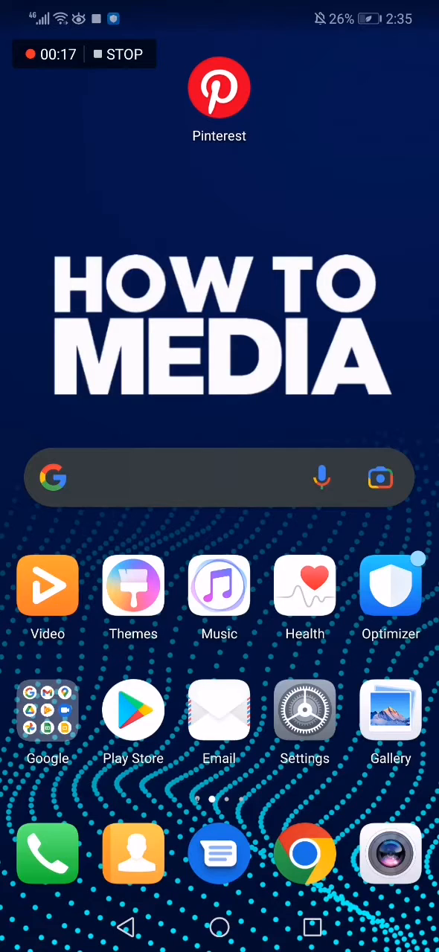
- Launch Pinterest from the home screen and scroll down the feed
{"action": "left_click", "coordinate": [218, 88]}
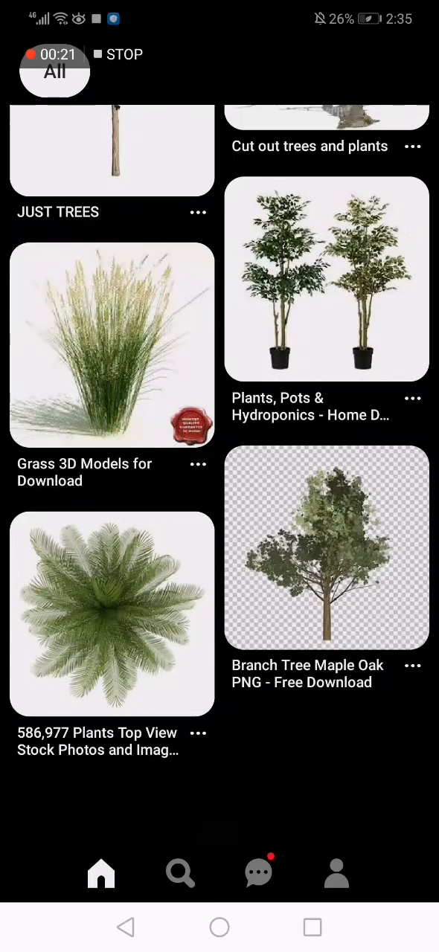
{"action": "scroll", "scroll_direction": "down", "scroll_amount": 3}
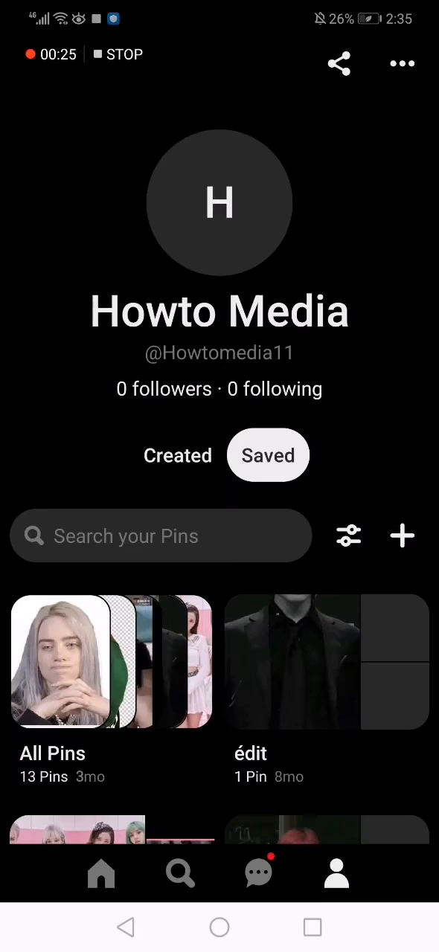
- From your profile's options menu, go to Settings and open Account management
{"action": "left_click", "coordinate": [336, 872]}
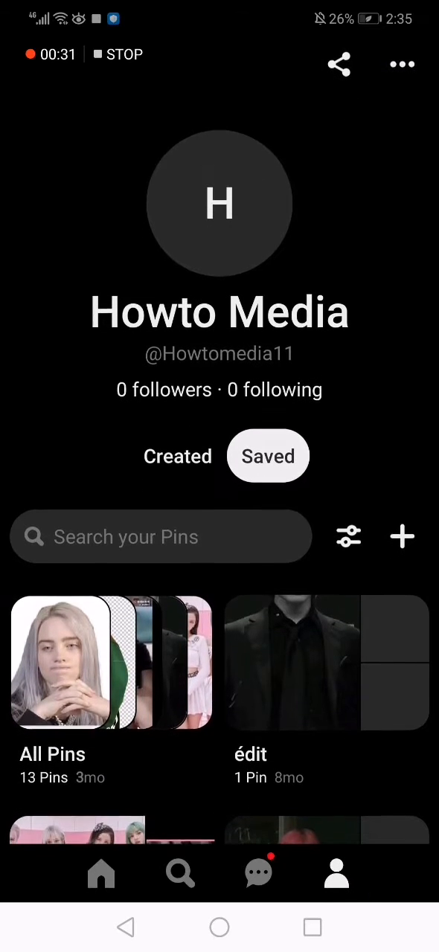
{"action": "left_click", "coordinate": [401, 64]}
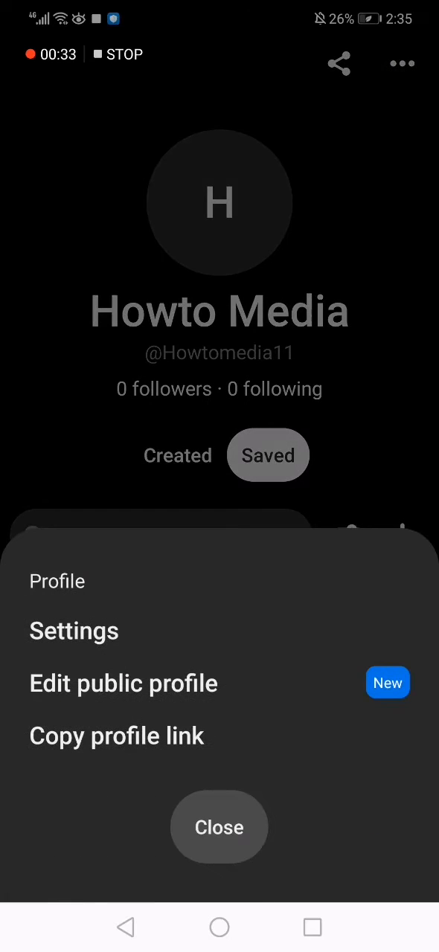
{"action": "left_click", "coordinate": [73, 630]}
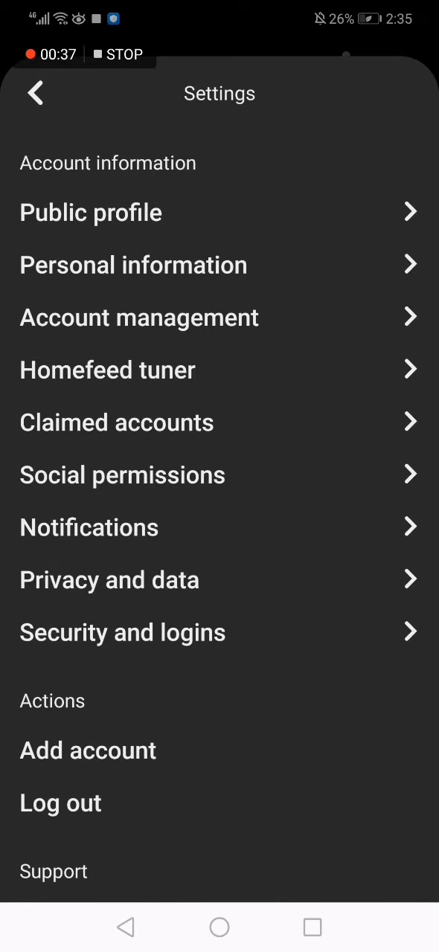
{"action": "scroll", "scroll_direction": "down", "scroll_amount": 3}
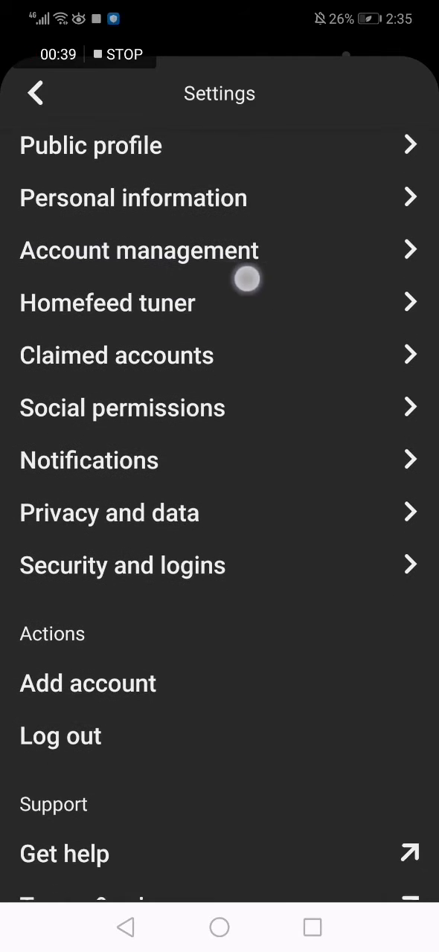
{"action": "left_click", "coordinate": [139, 251]}
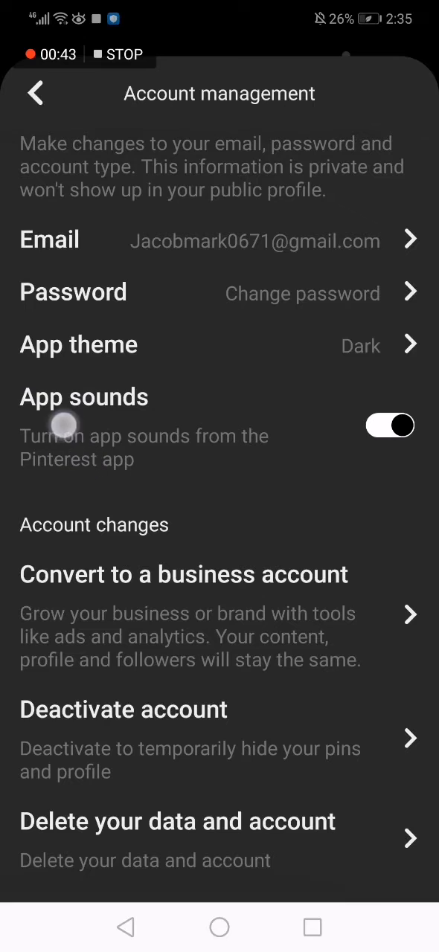
{"action": "left_click", "coordinate": [389, 424]}
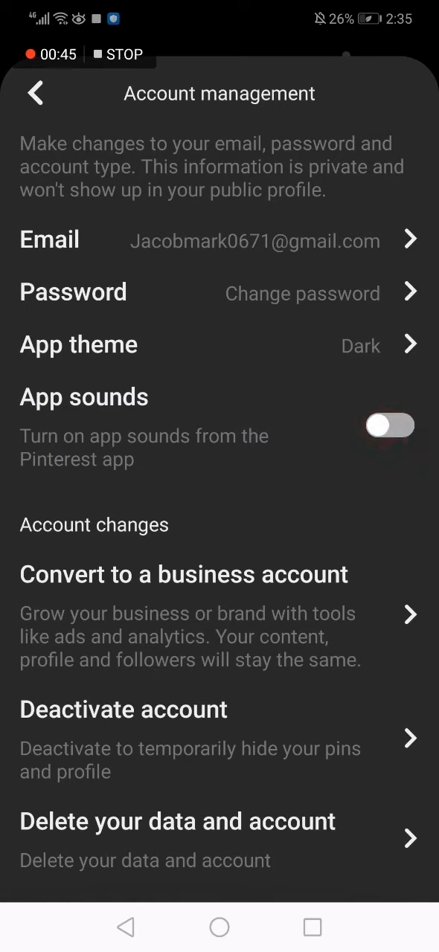
{"action": "left_click", "coordinate": [390, 425]}
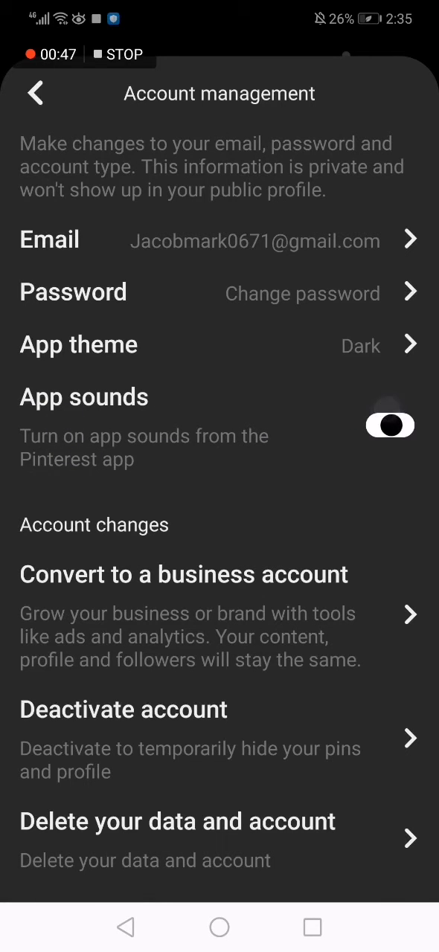
{"action": "left_click", "coordinate": [390, 425]}
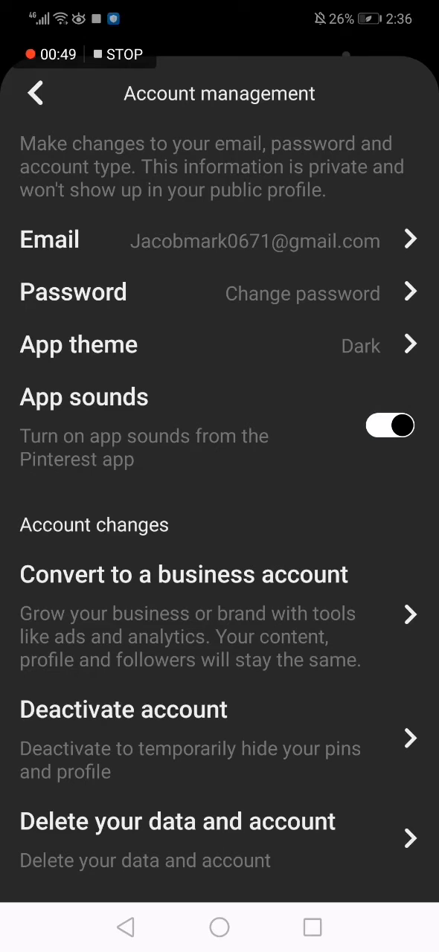